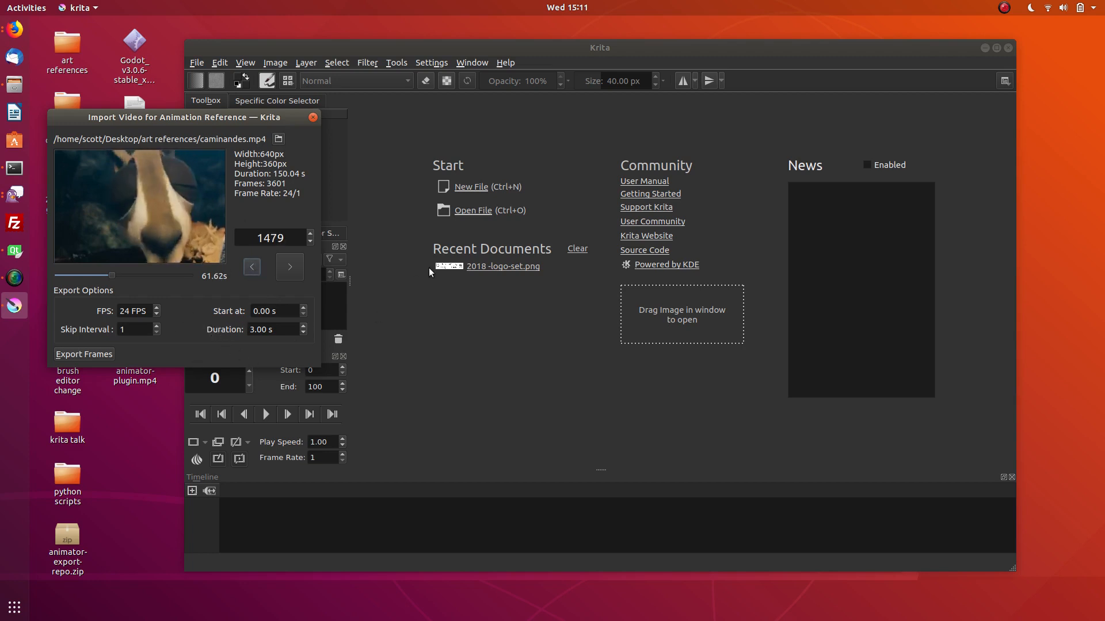
# - Scrub the caminandes.mp4 preview slider to frame 1557 so export starts at 57 s
pyautogui.moveTo(102, 275); pyautogui.dragTo(113, 275)
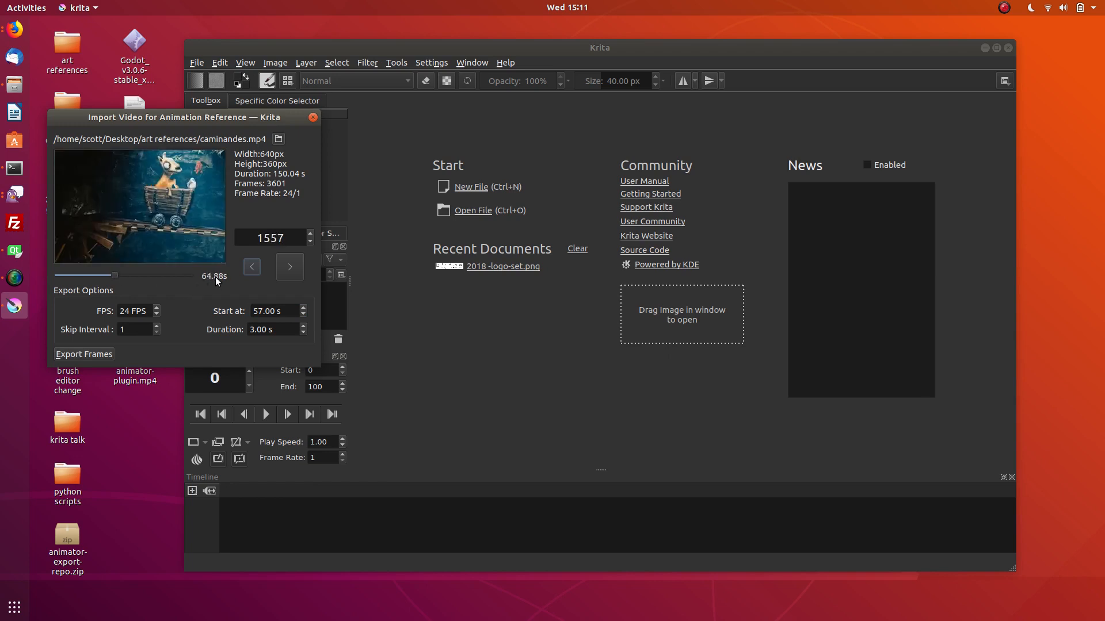